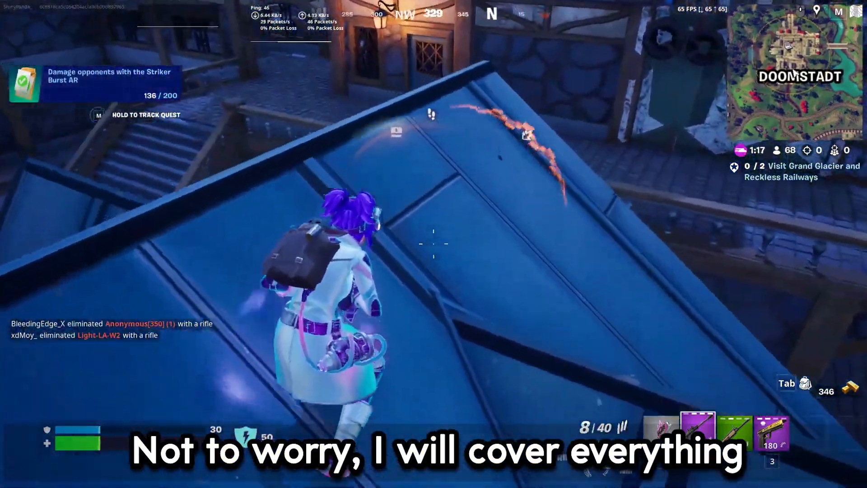
# Leave the Fortnite match and return to the Windows desktop with the Data Queue Values folder.
pyautogui.click(434, 244)
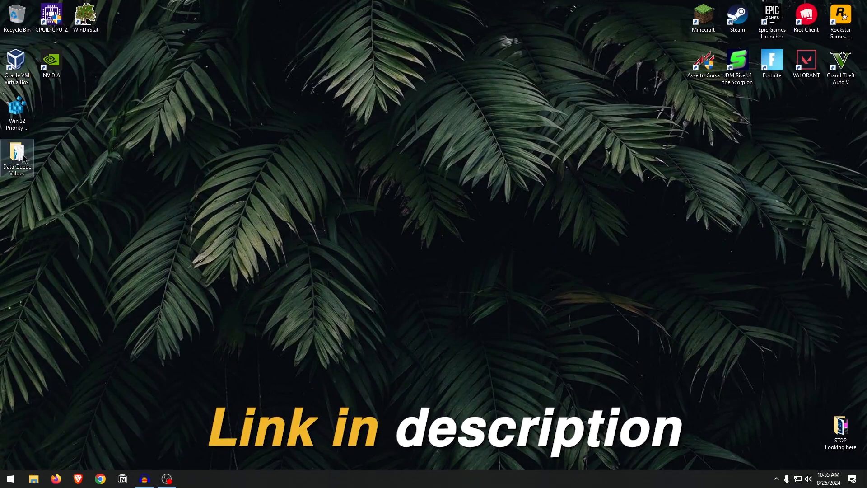
pyautogui.doubleClick(17, 157)
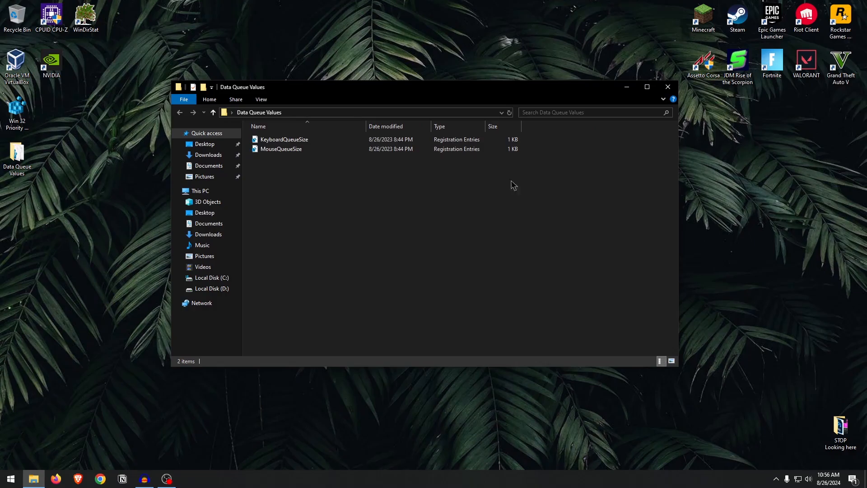
pyautogui.moveTo(561, 216)
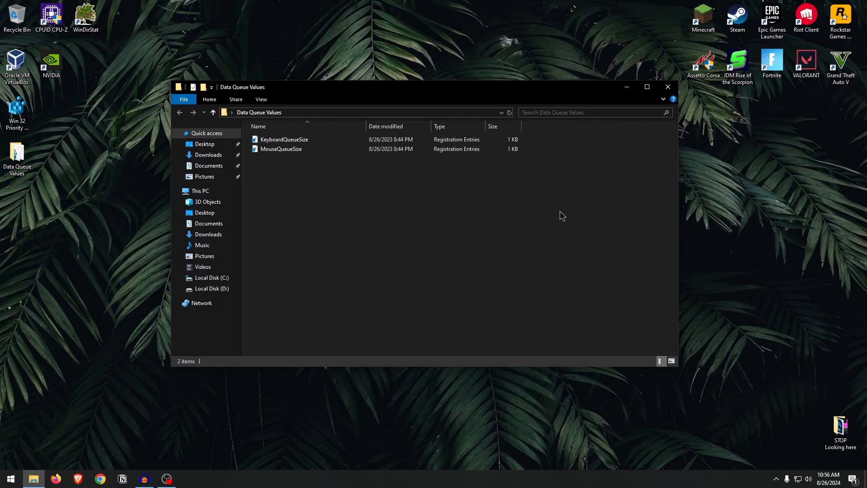
pyautogui.moveTo(554, 200)
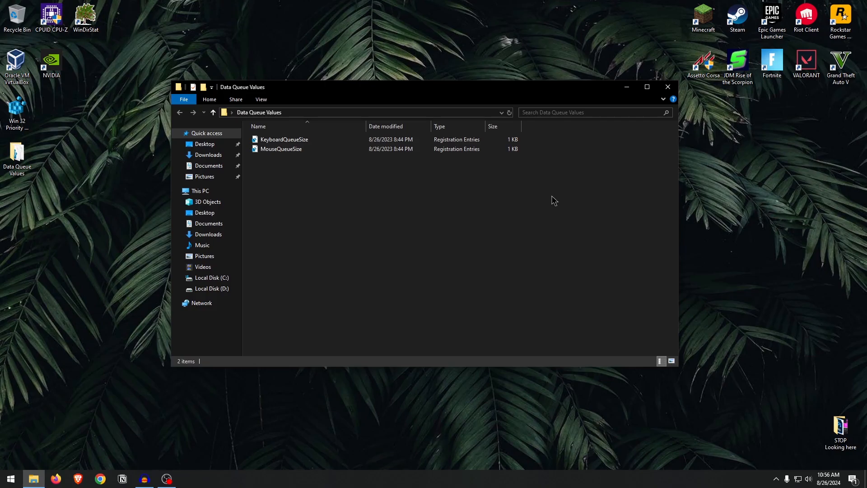
pyautogui.click(667, 87)
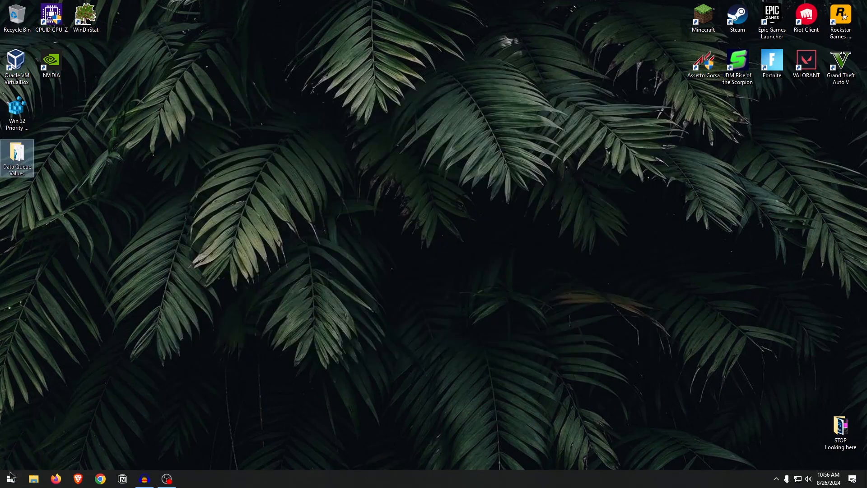
# Launch Registry Editor via 'reged' search and expand the Services\kbdclass key.
pyautogui.write('regedo')
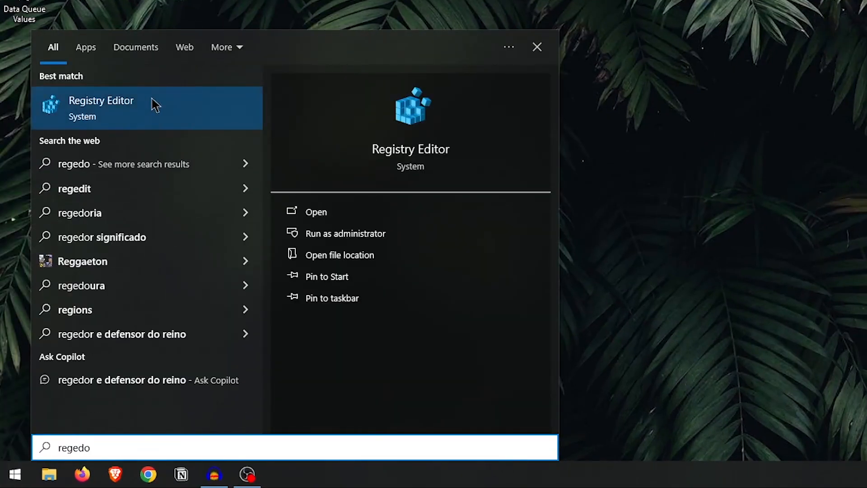
pyautogui.click(101, 107)
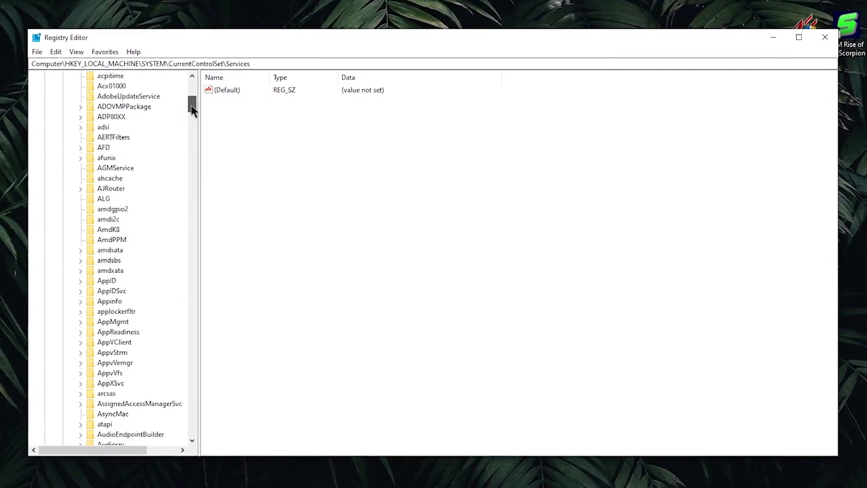
pyautogui.click(119, 230)
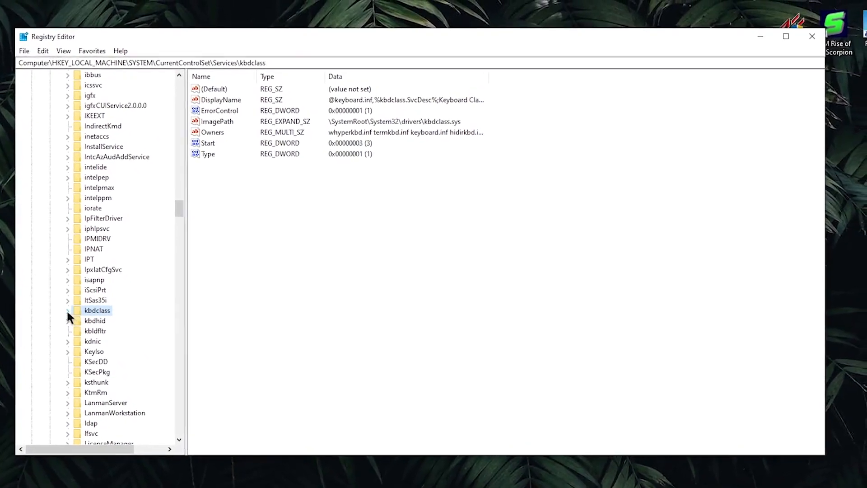
pyautogui.click(67, 310)
pyautogui.write('P')
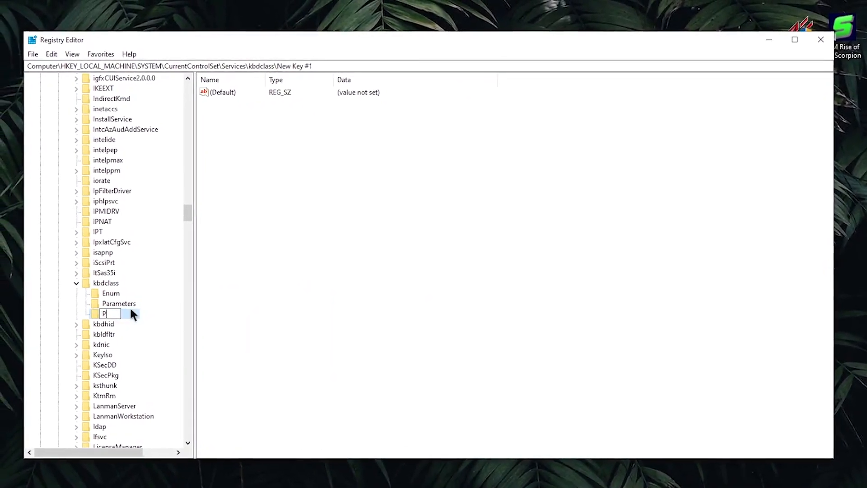
# Show the kbdclass Parameters values, where KeyboardDataQueueSize is still 100.
pyautogui.click(164, 279)
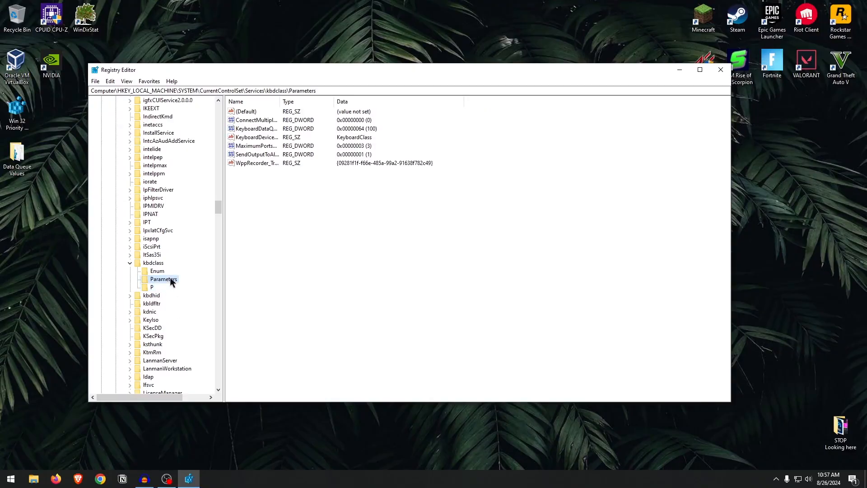
pyautogui.moveTo(167, 281)
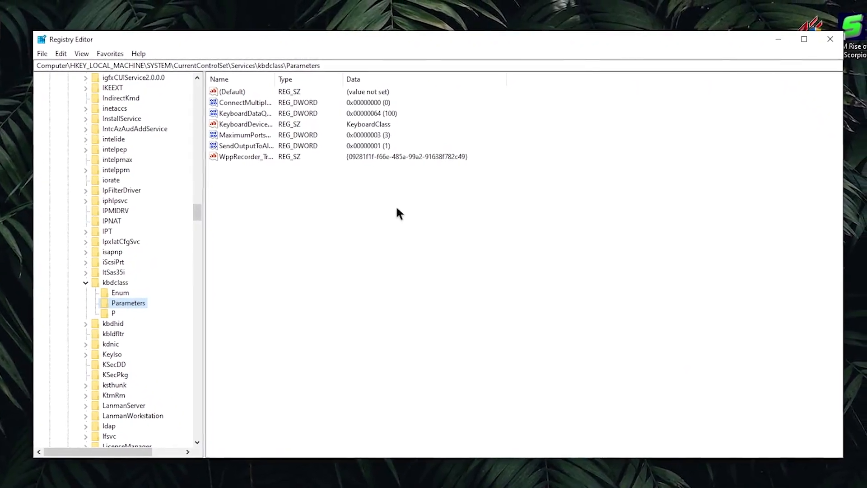
pyautogui.rightClick(399, 213)
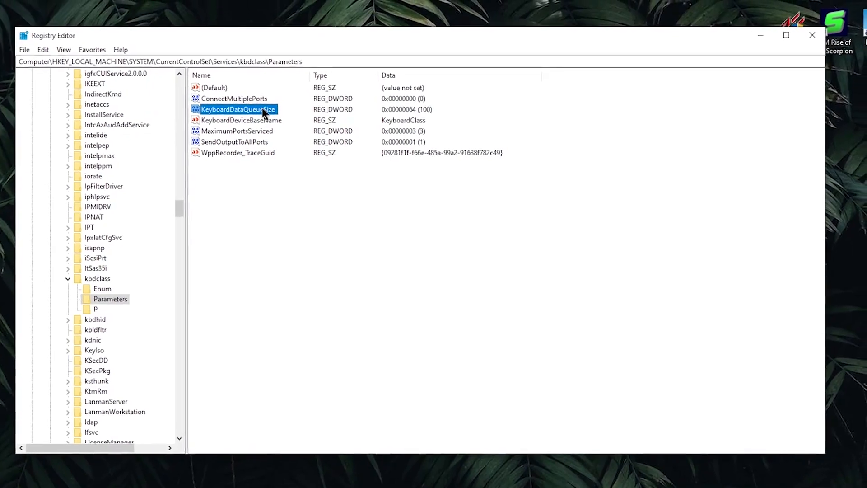
# Change KeyboardDataQueueSize from 100 to decimal 40, after first entering 120.
pyautogui.doubleClick(237, 109)
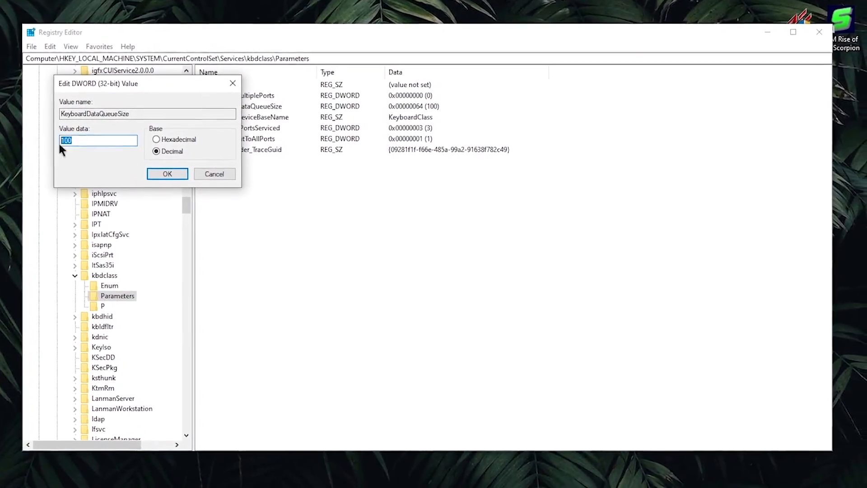
pyautogui.write('120')
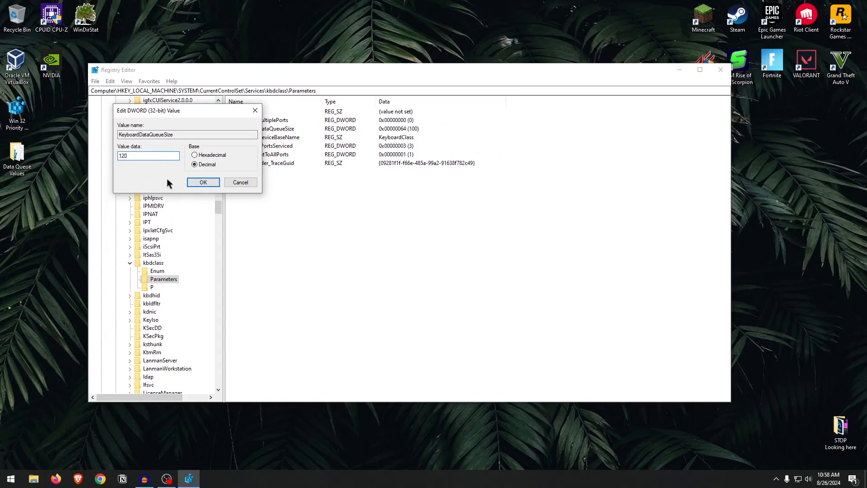
pyautogui.click(147, 156)
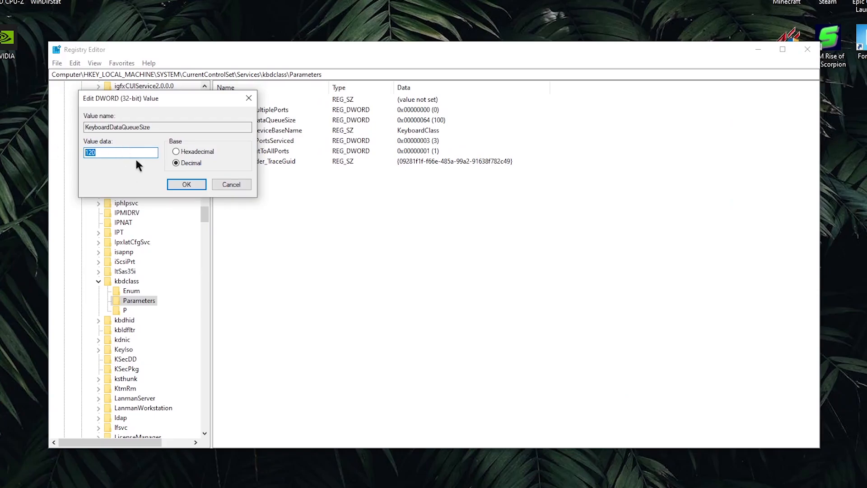
pyautogui.write('40')
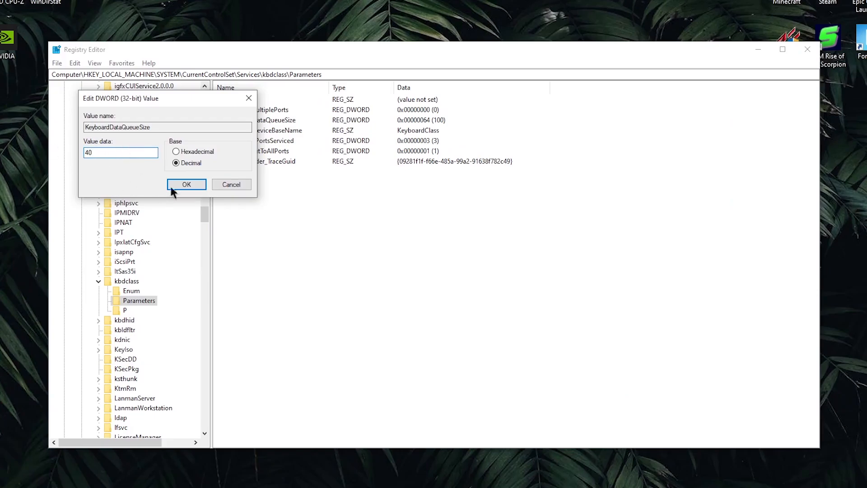
pyautogui.click(186, 184)
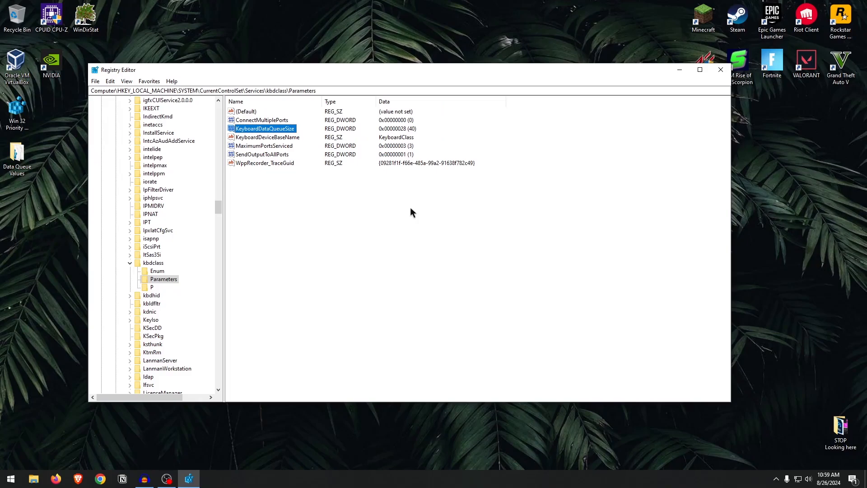
pyautogui.moveTo(463, 223)
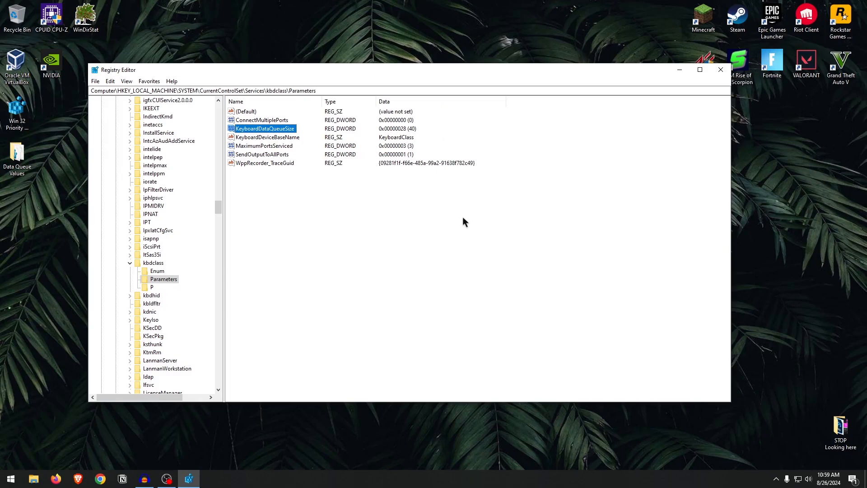
pyautogui.moveTo(467, 234)
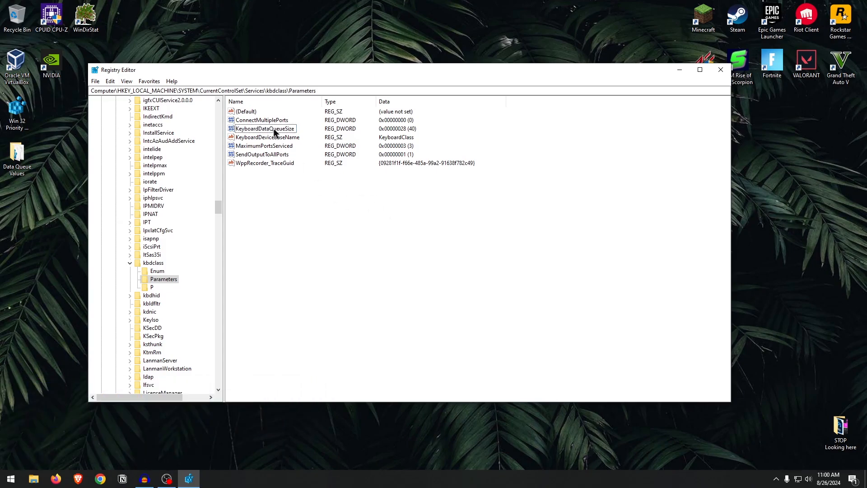
# Lower KeyboardDataQueueSize further to decimal 30 (0x1e).
pyautogui.doubleClick(264, 128)
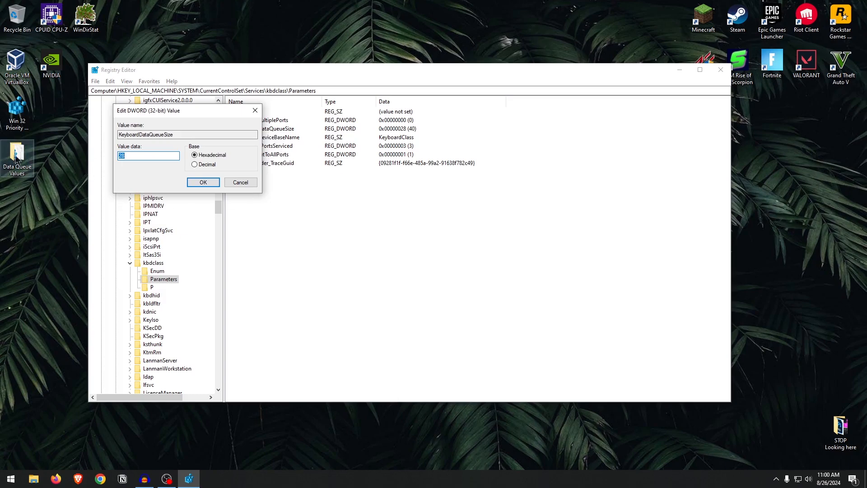
pyautogui.click(194, 164)
pyautogui.write('30')
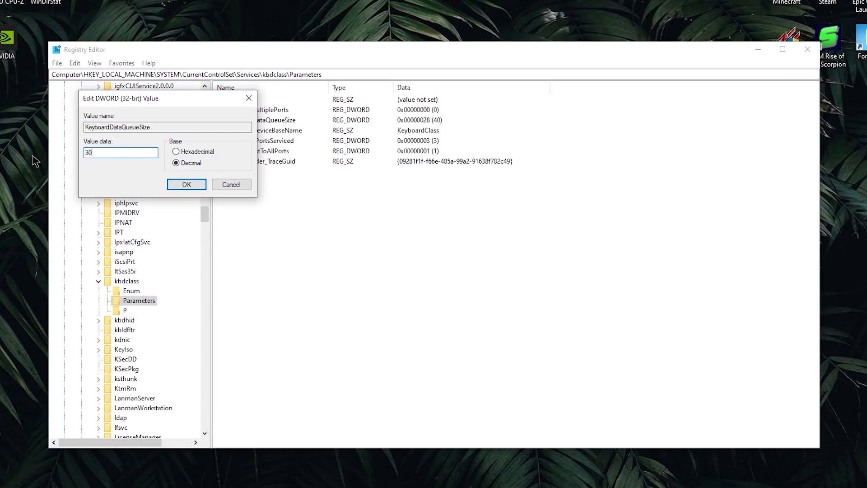
pyautogui.moveTo(142, 181)
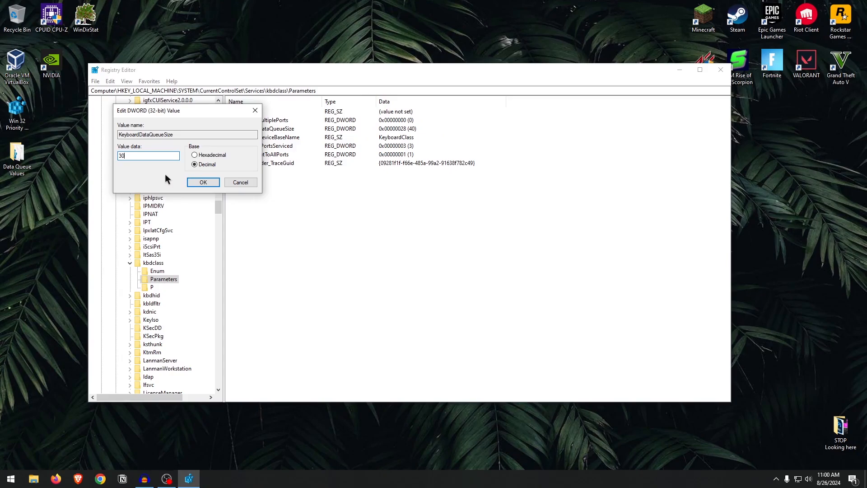
pyautogui.moveTo(246, 170)
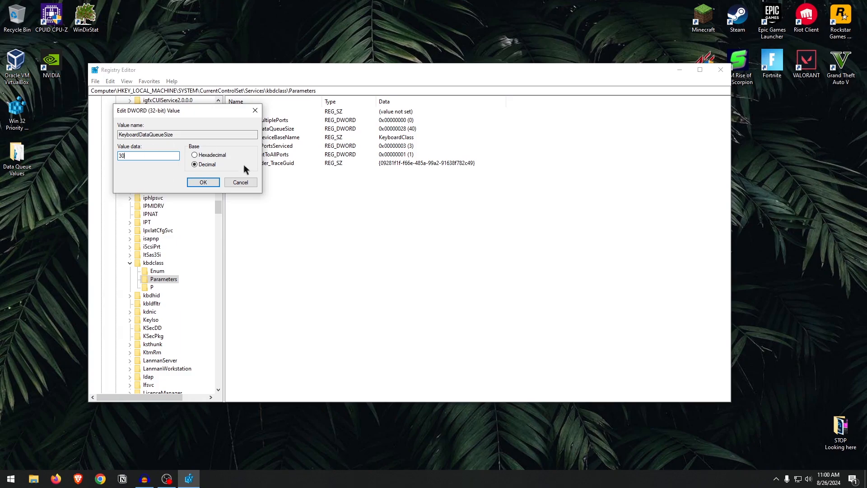
pyautogui.moveTo(164, 177)
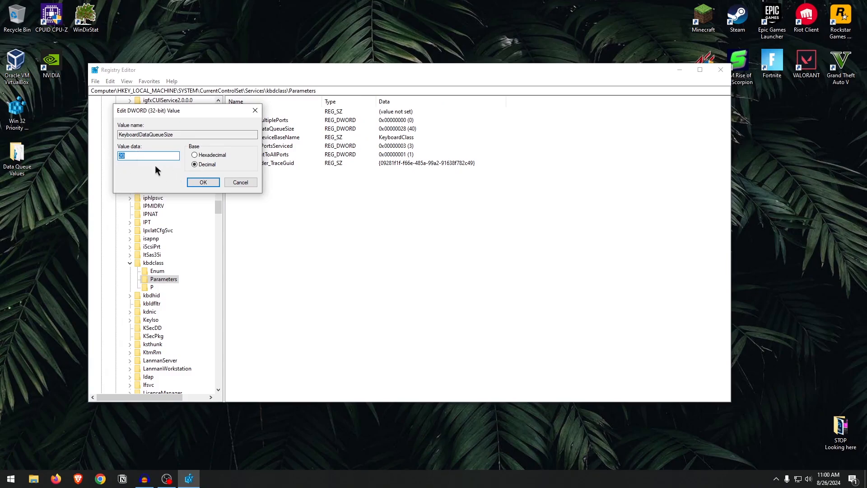
pyautogui.write('30')
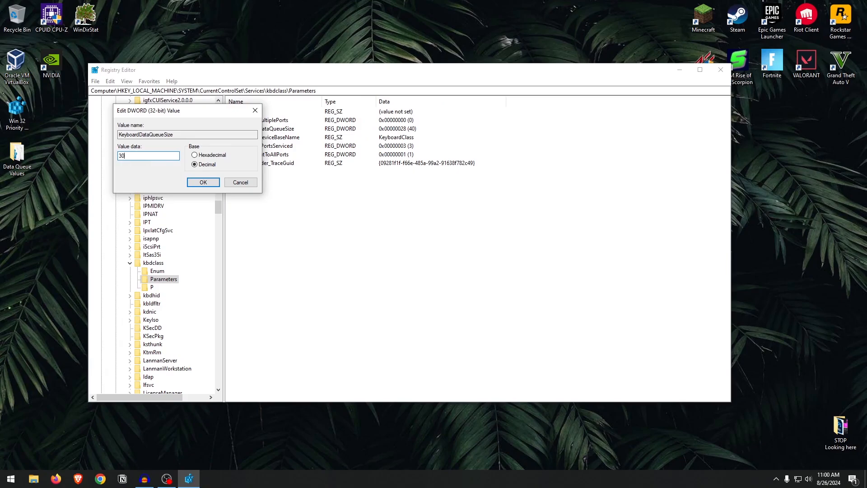
pyautogui.moveTo(175, 184)
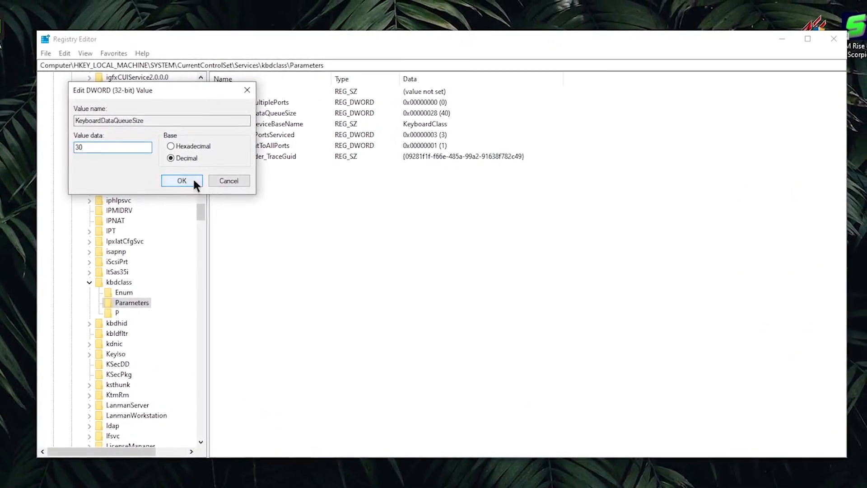
pyautogui.click(181, 181)
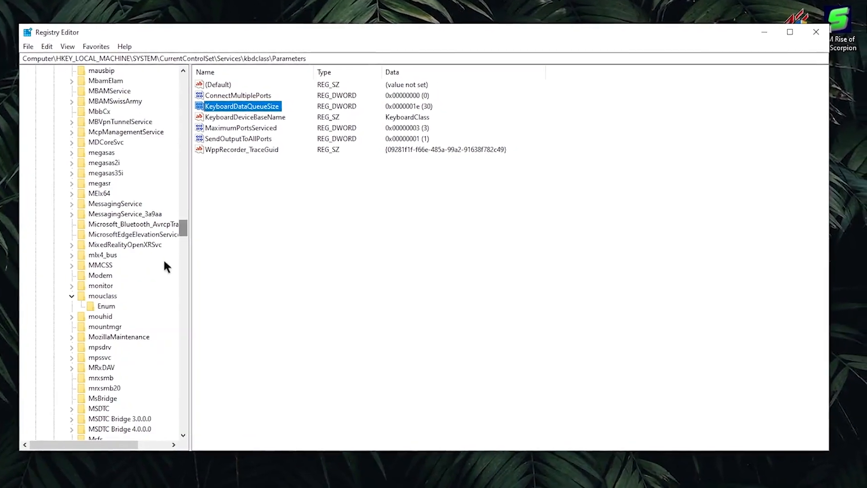
# Add a new subkey named Parameters under the mouclass service key.
pyautogui.click(102, 296)
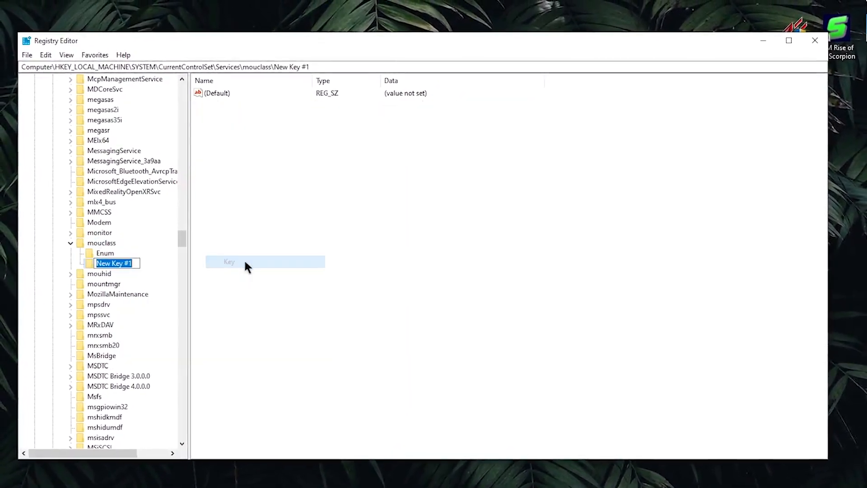
pyautogui.write('Parameters')
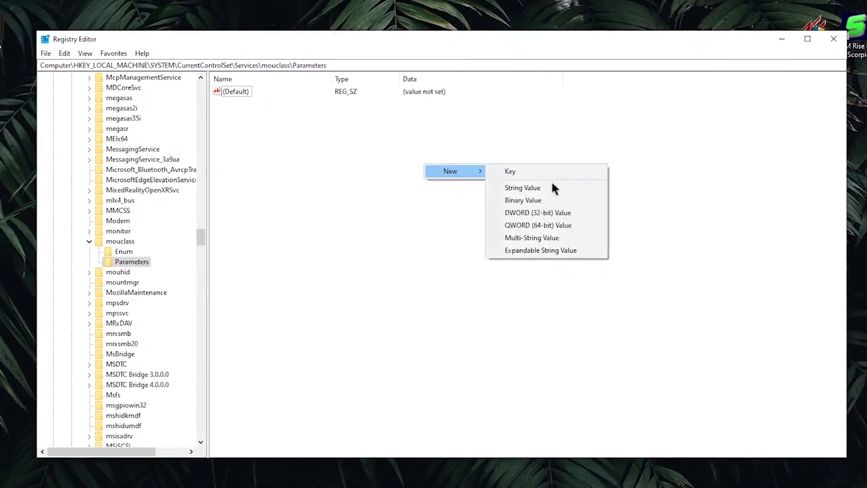
# Create a MouseDataQueueSize DWORD in mouclass Parameters and set it to decimal 20.
pyautogui.click(537, 213)
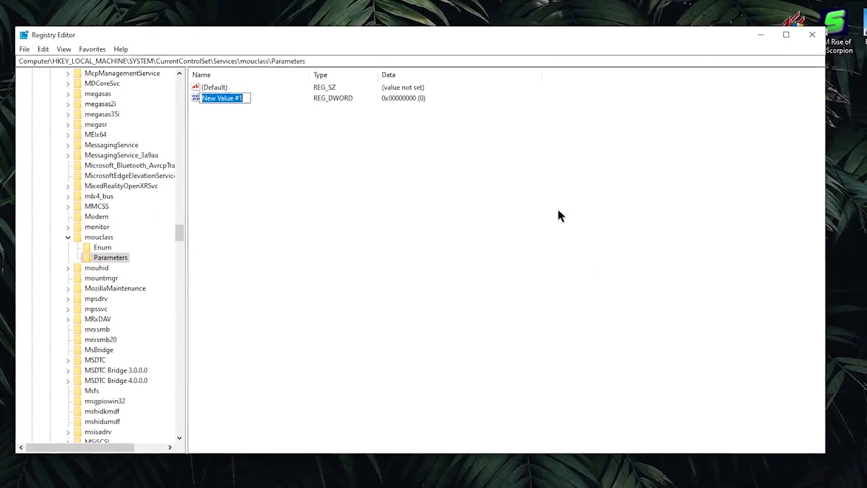
pyautogui.write('MouseDataQueueSize')
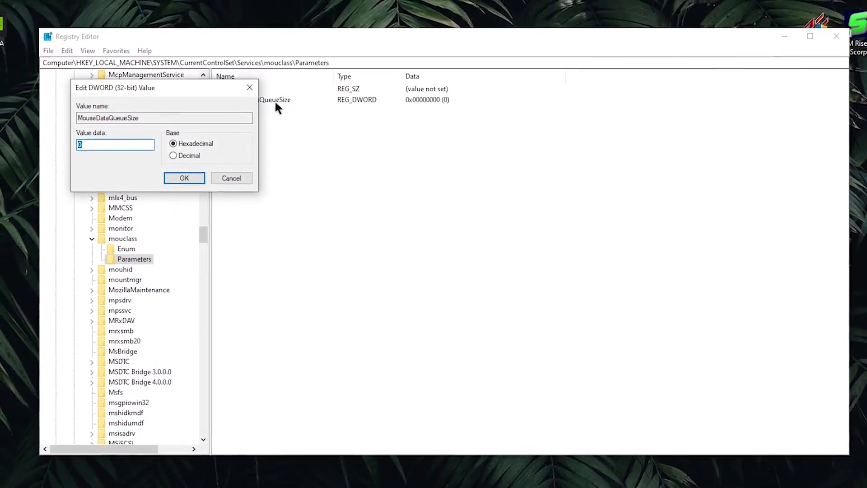
pyautogui.click(173, 155)
pyautogui.write('100')
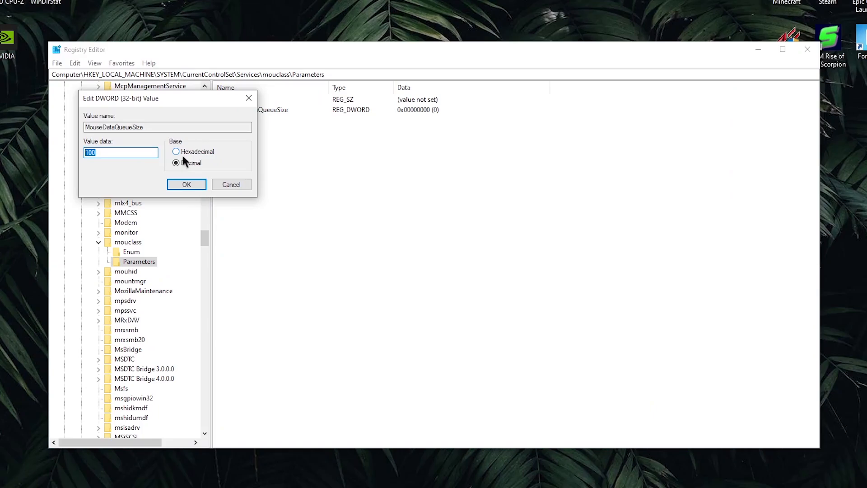
pyautogui.write('30')
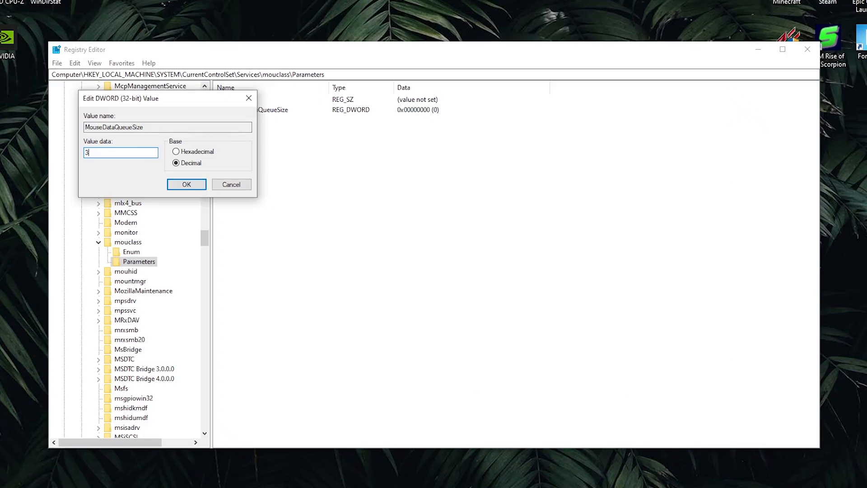
pyautogui.write('20')
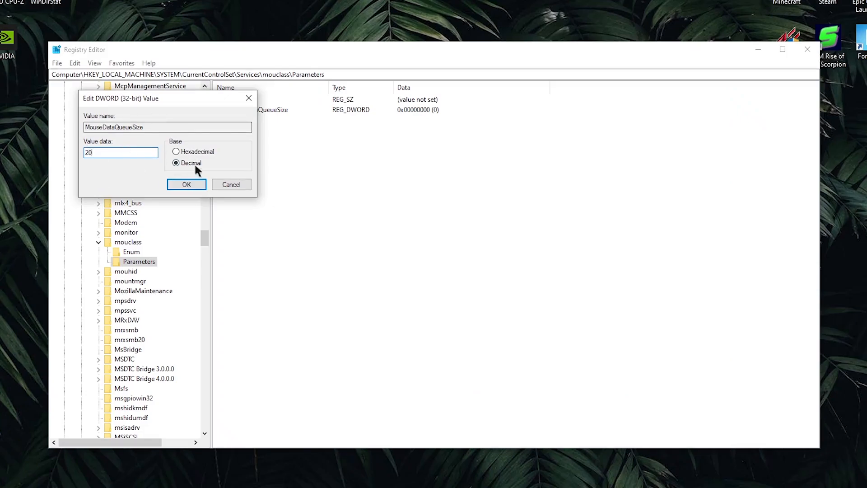
pyautogui.click(186, 184)
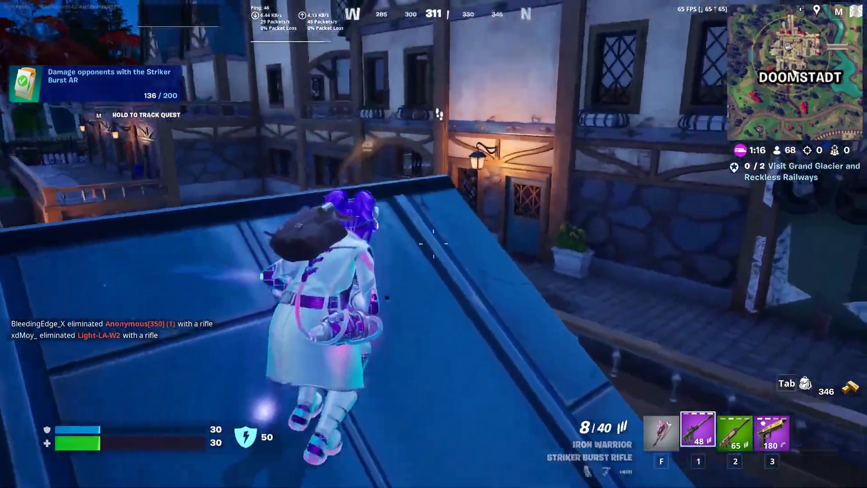
# Start a Fortnite match in Doomstadt to test input and view the inventory.
pyautogui.click(434, 244)
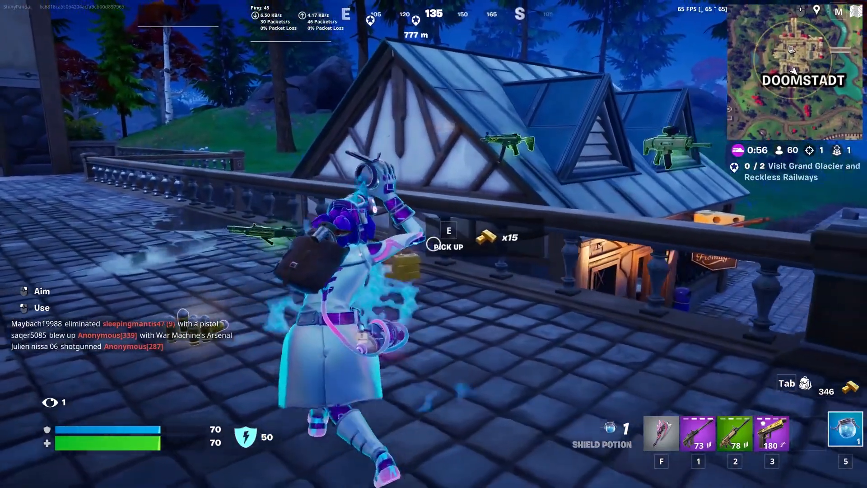
pyautogui.press('Tab')
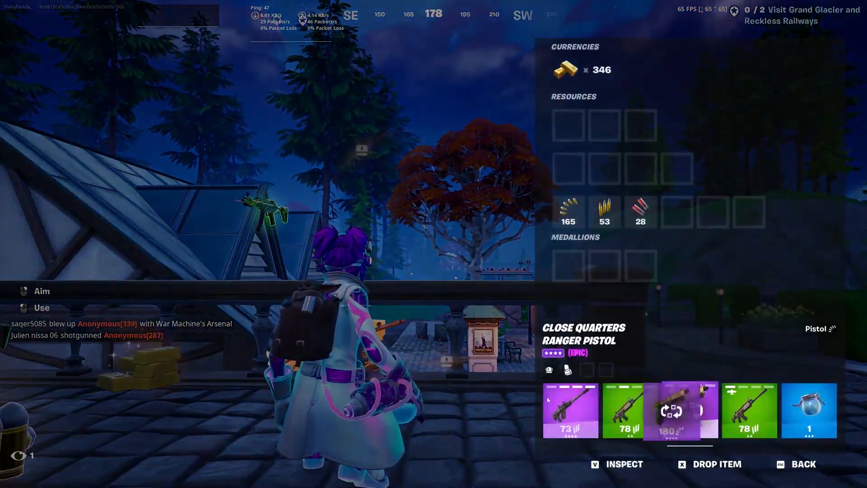